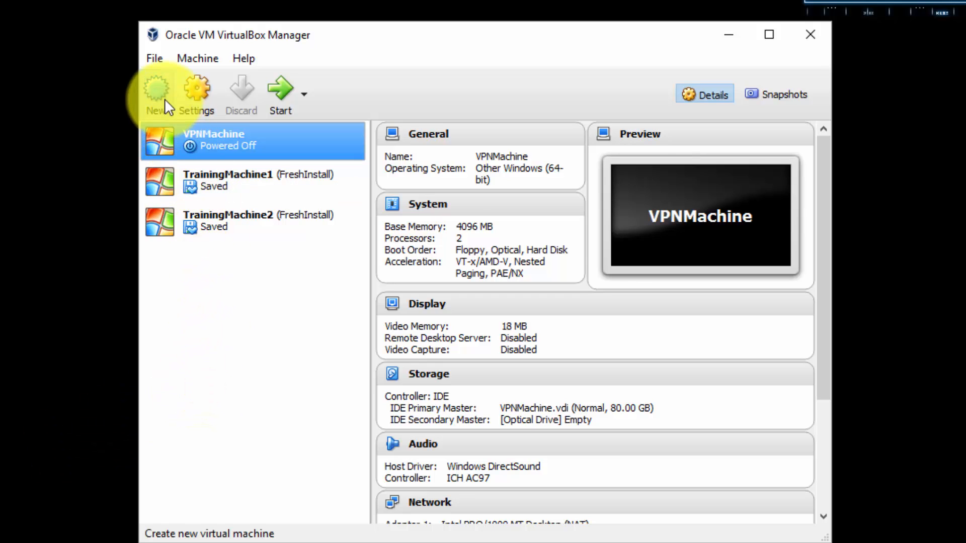
Start a new virtual machine named FreePBX as Linux / Other Linux (64-bit) with 4096 MB memory.
click(155, 93)
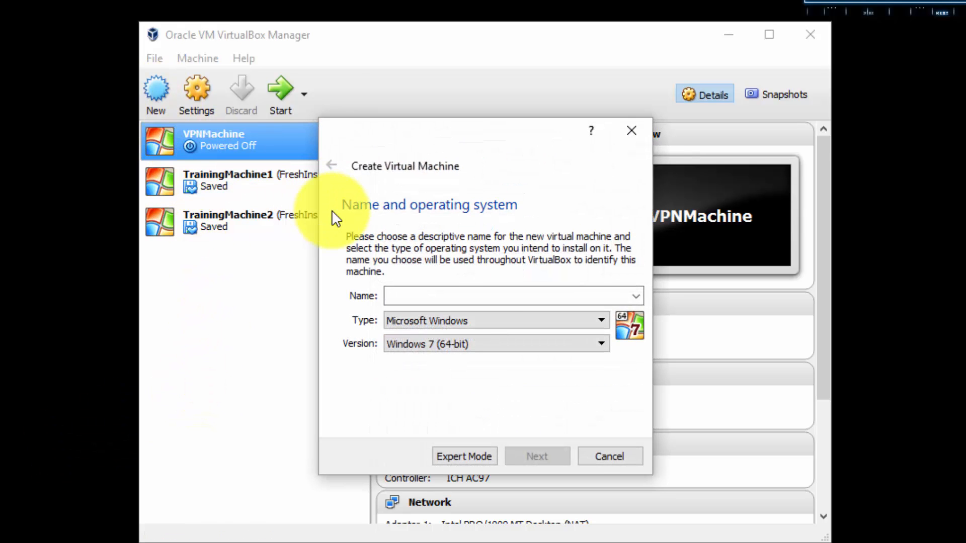
text(FreePBX)
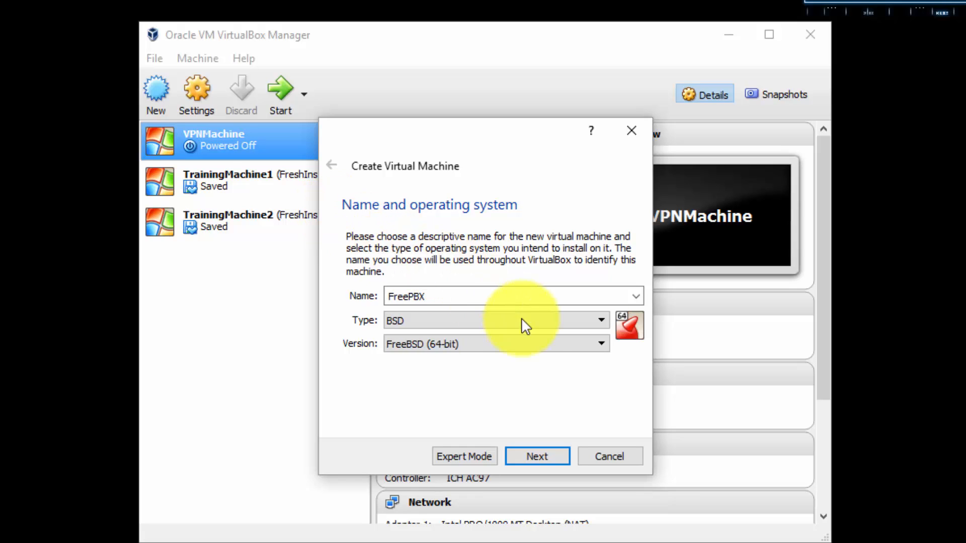
click(496, 320)
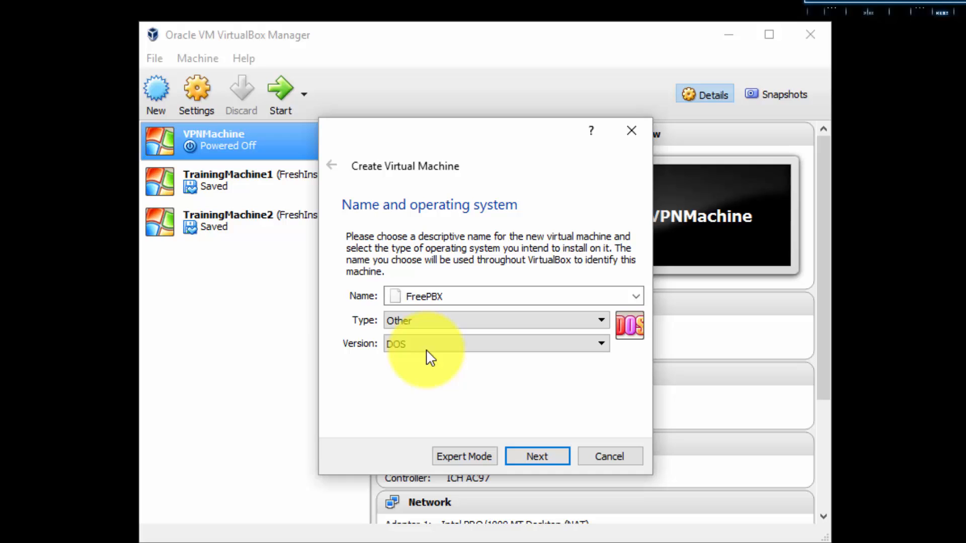
click(496, 320)
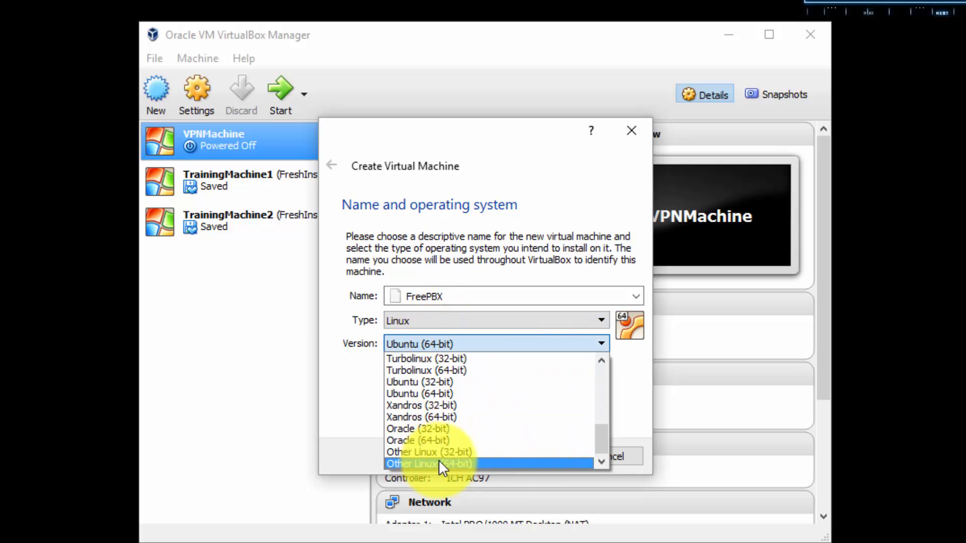
click(537, 456)
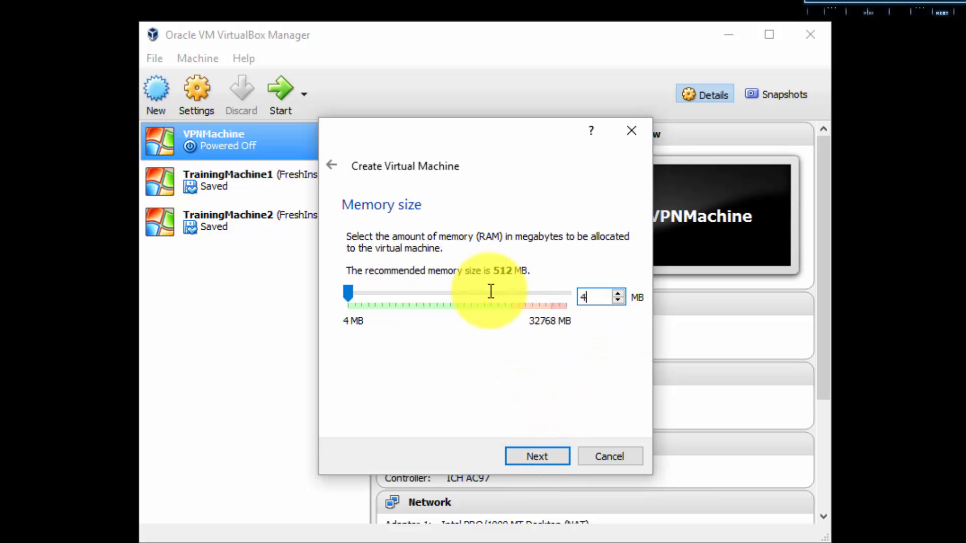
click(536, 456)
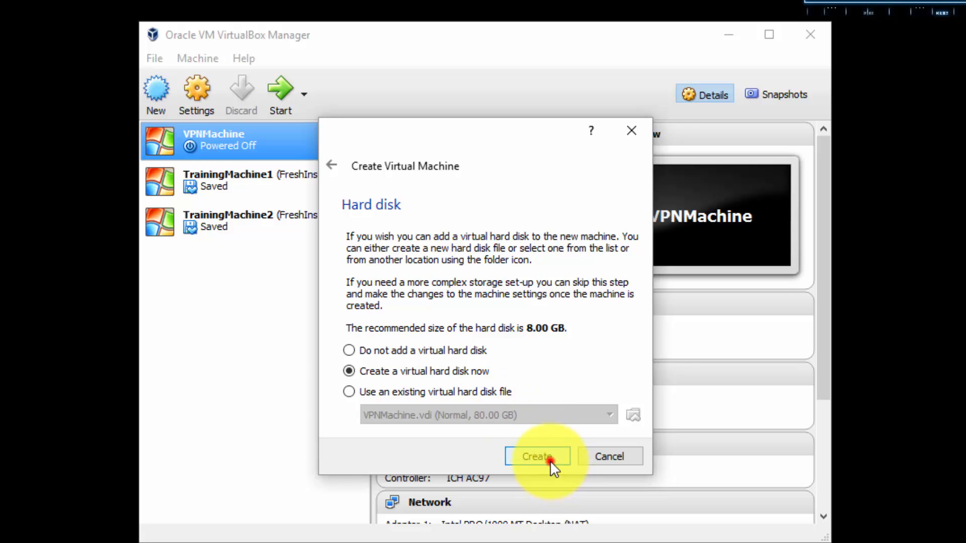
Create an 80 GB VDI disk at D:\VM\FreePBX.vdi and finish creating the machine.
click(536, 457)
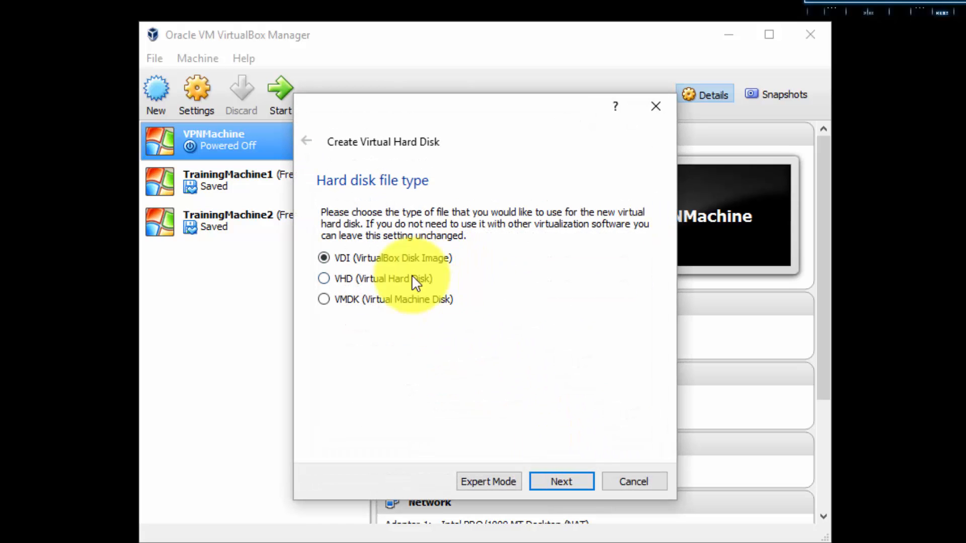
click(561, 481)
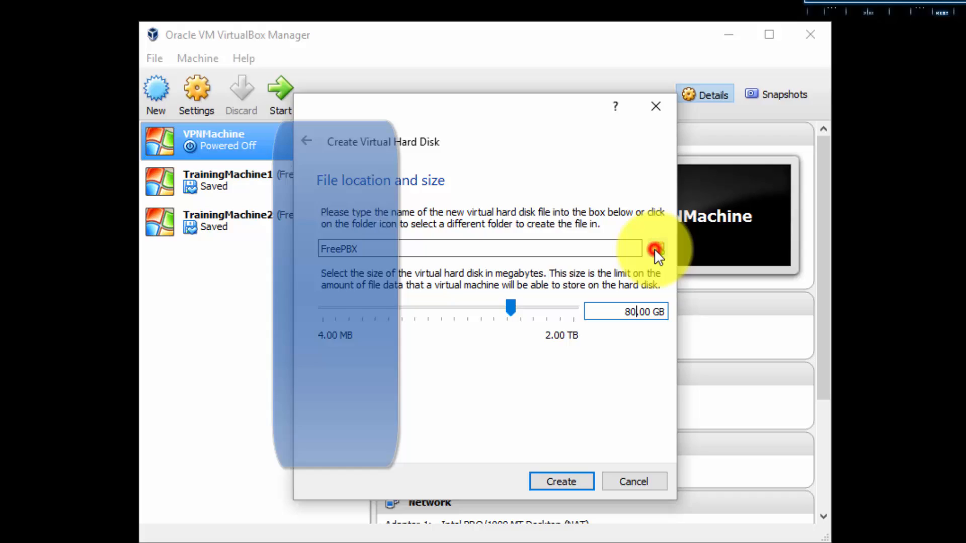
click(658, 249)
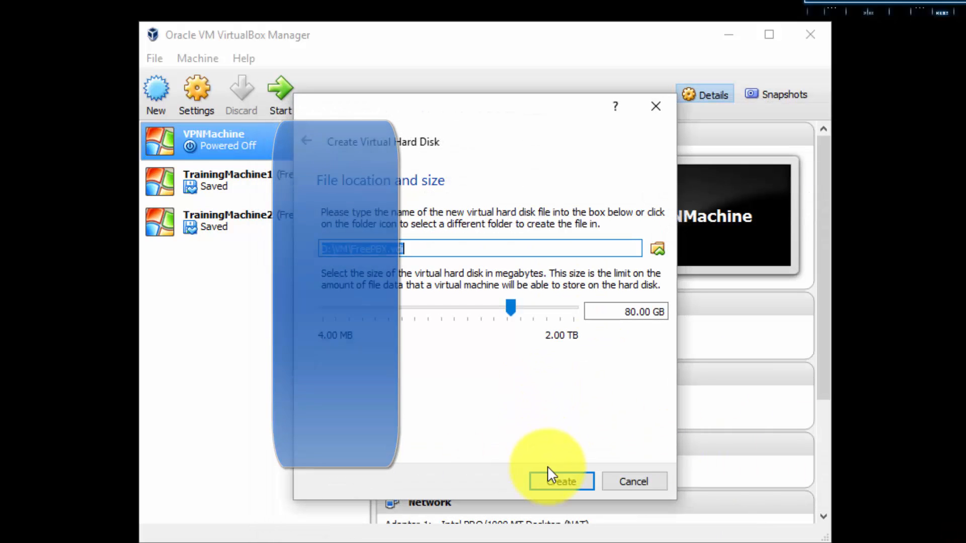
click(561, 481)
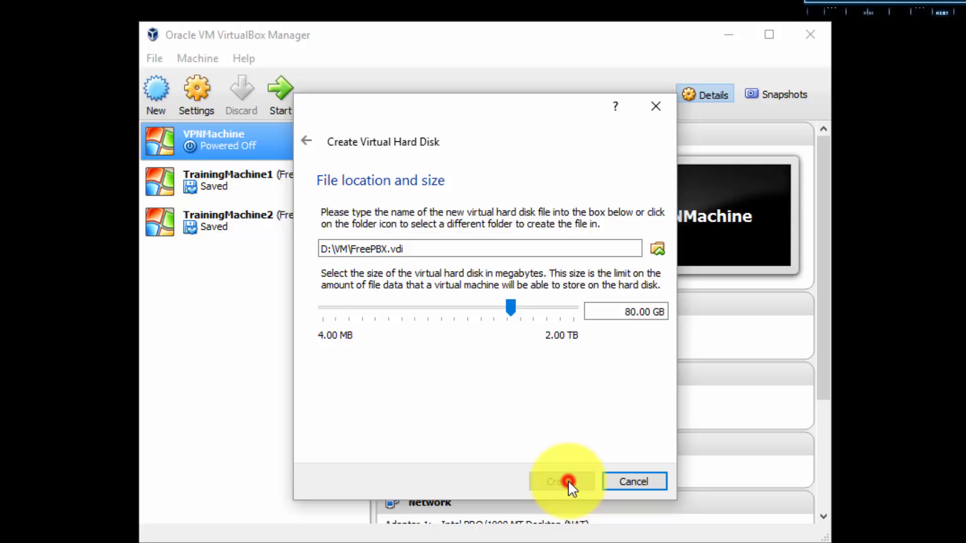
click(561, 482)
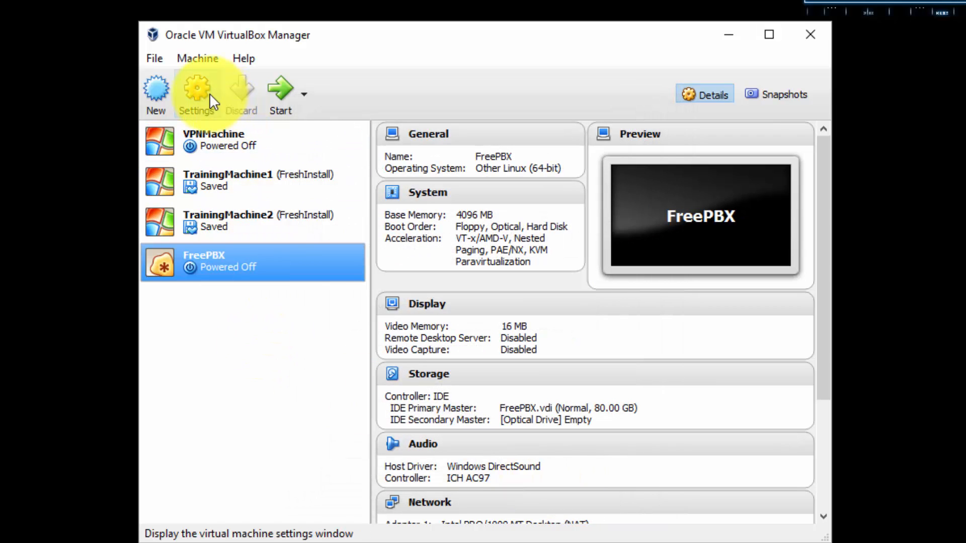
Review the FreePBX machine's system and display settings and mount FreePBX-64bit-10.13.66.iso in its optical drive.
click(197, 93)
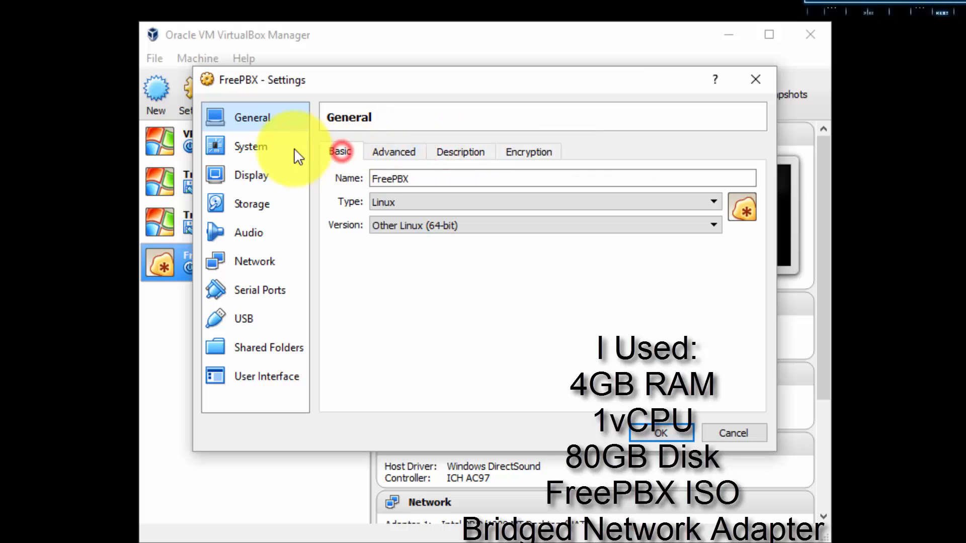
click(251, 146)
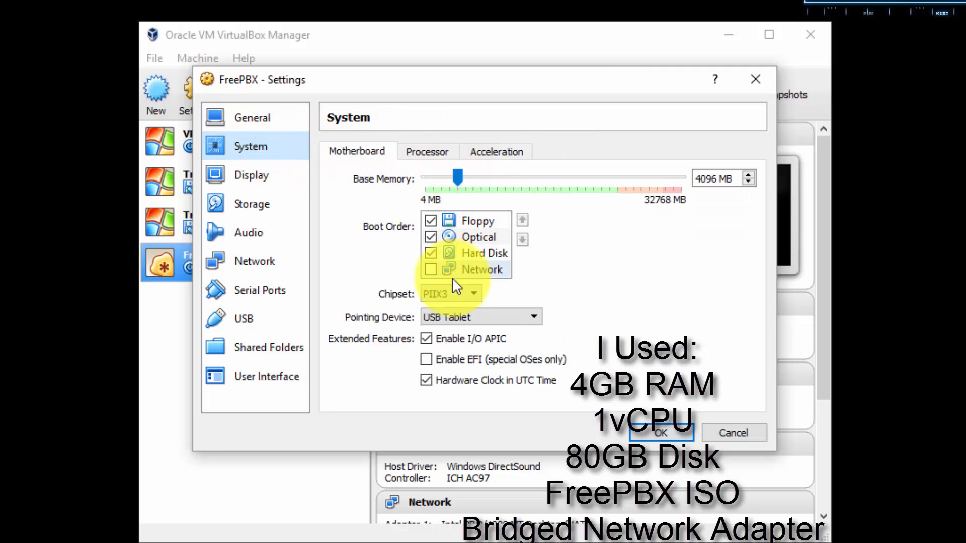
click(427, 152)
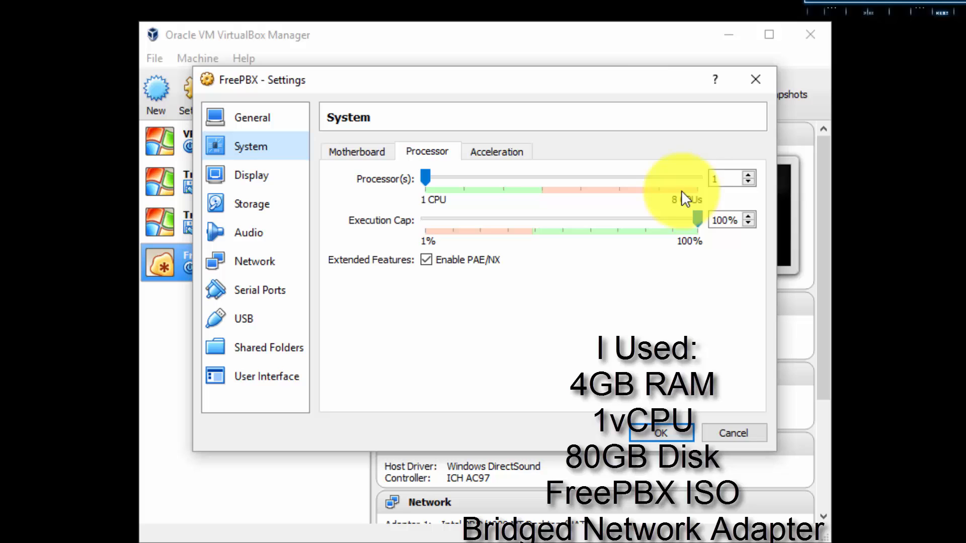
click(252, 175)
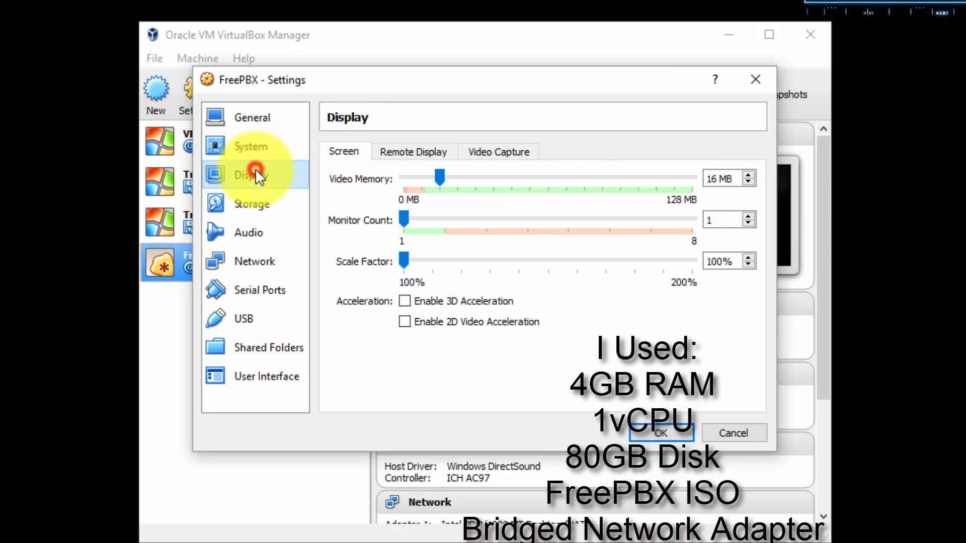
click(252, 204)
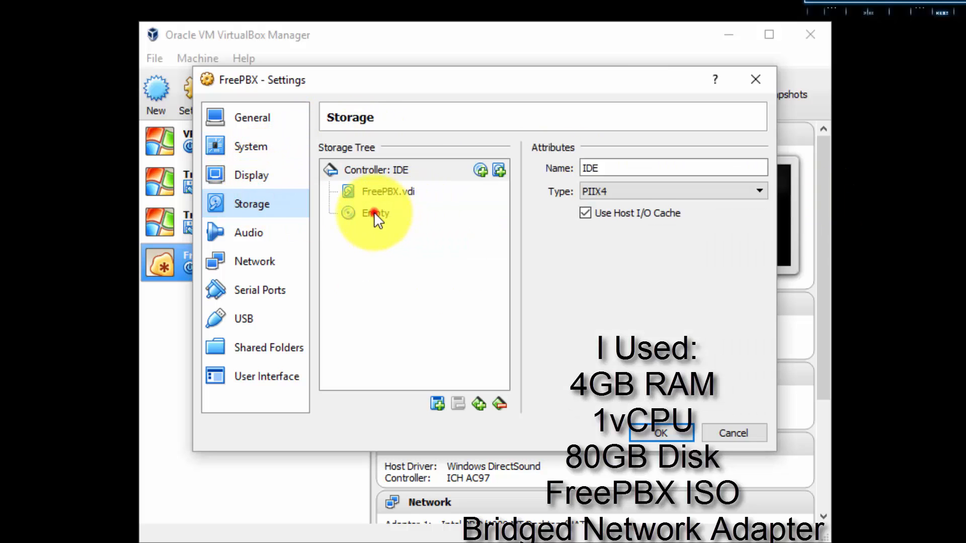
click(758, 168)
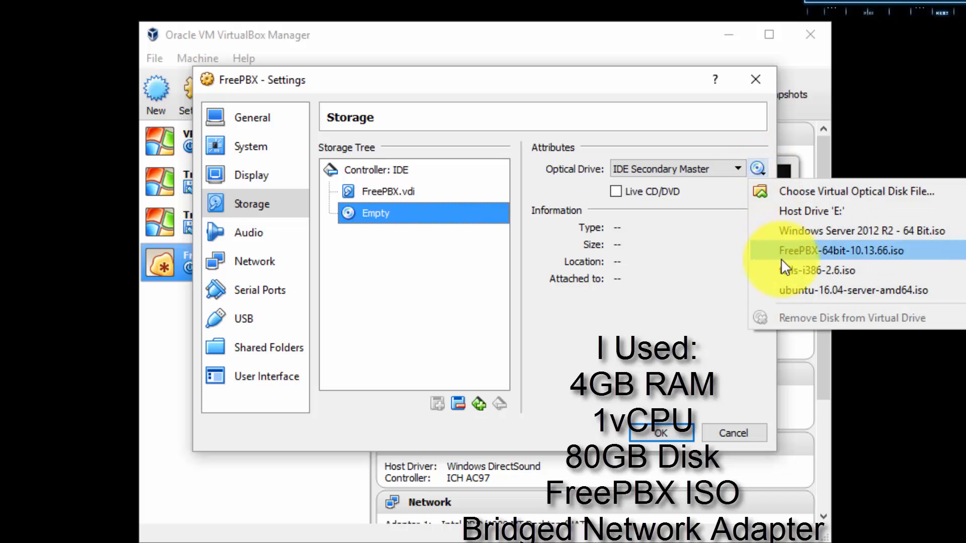
click(833, 251)
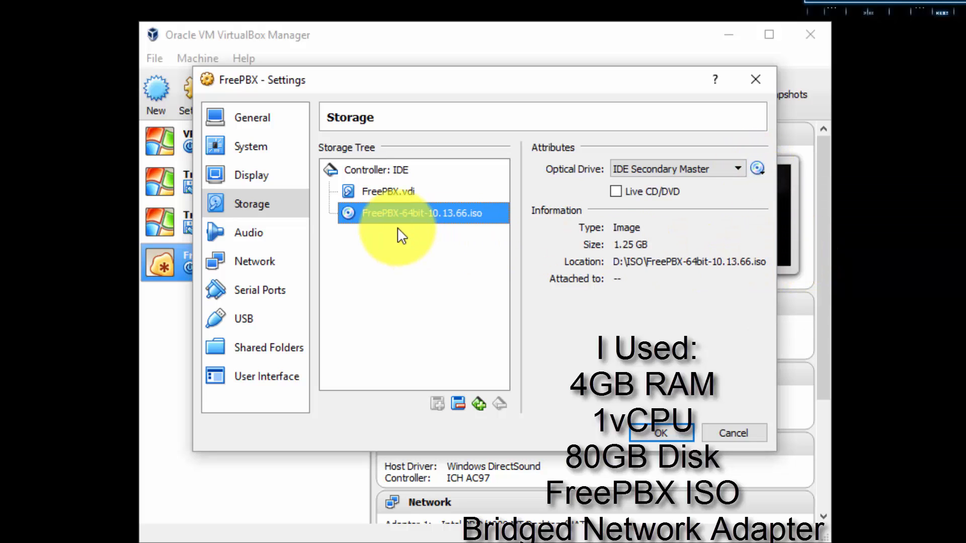
Set the network adapter to bridged and save the machine settings.
click(255, 262)
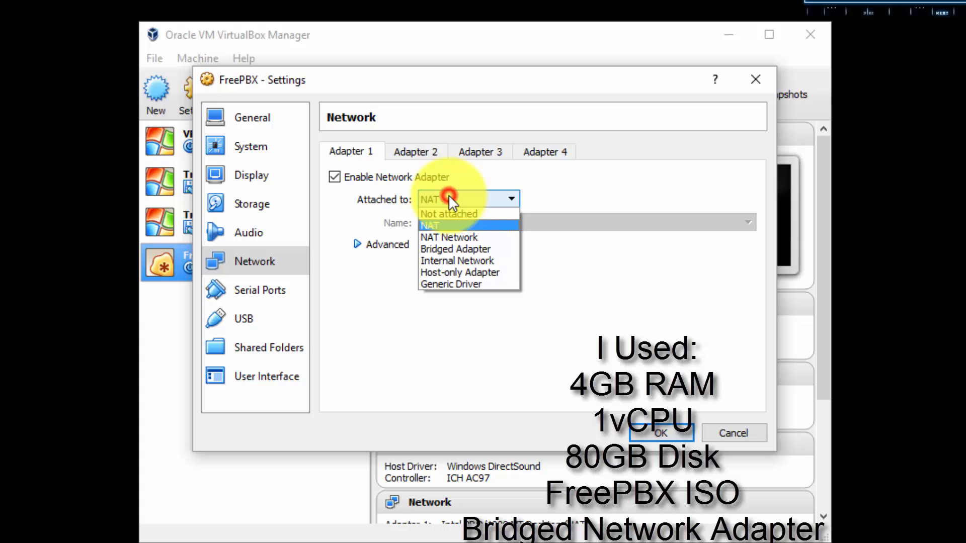
click(455, 248)
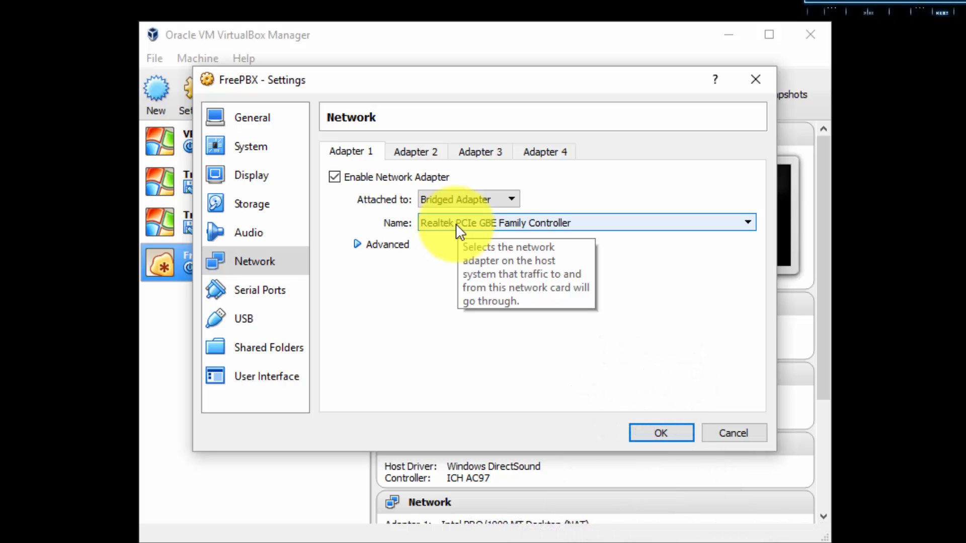
mouse_move(258, 319)
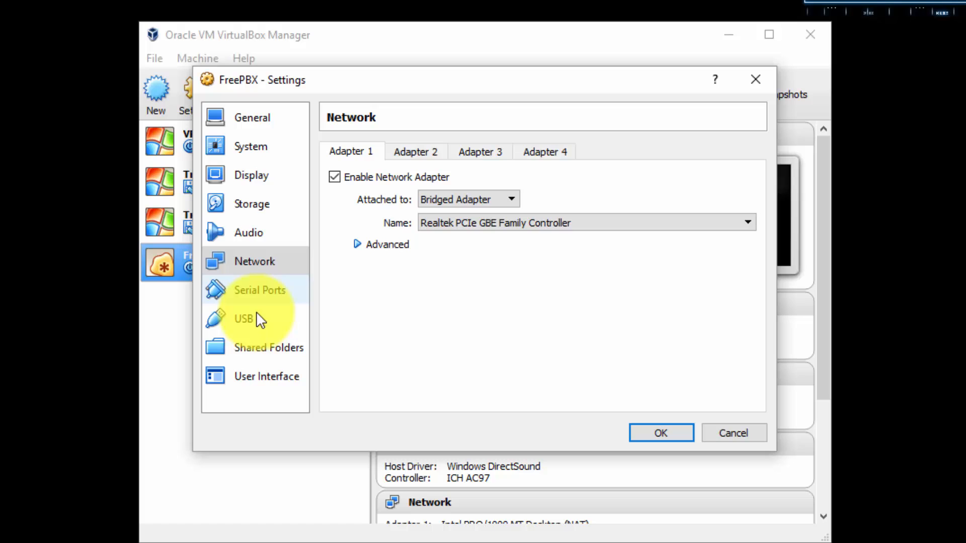
click(252, 118)
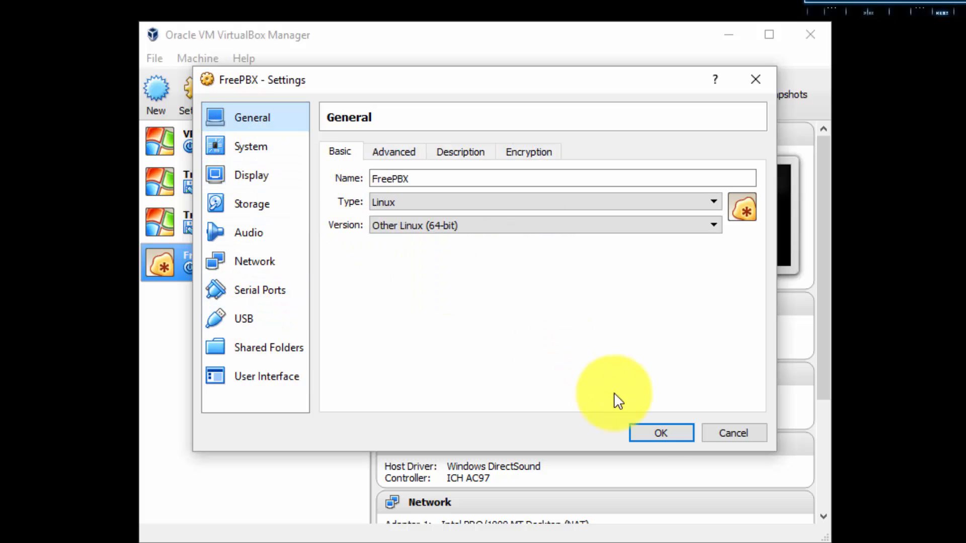
click(661, 432)
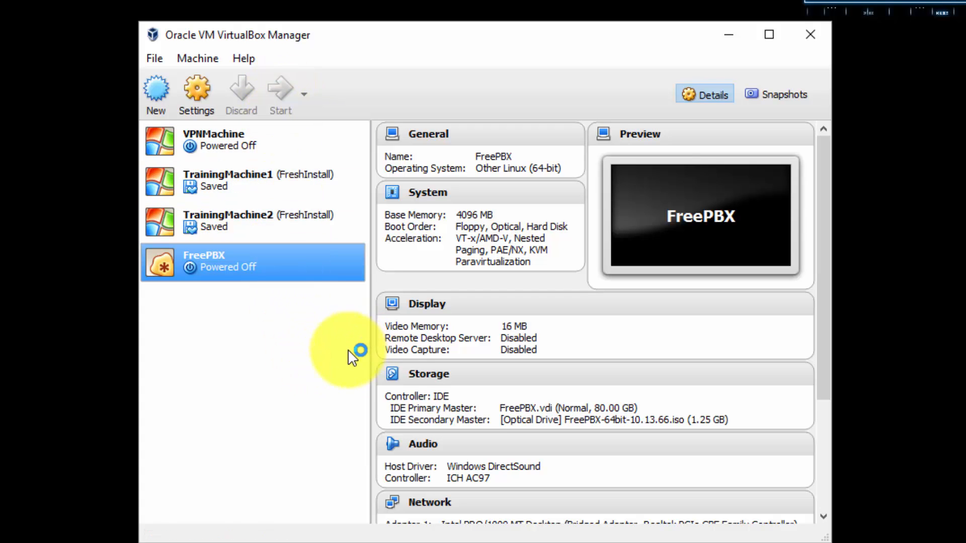
Boot the machine into a Full Install with Asterisk 13, IPv6 disabled and DHCP for IPv4.
click(279, 93)
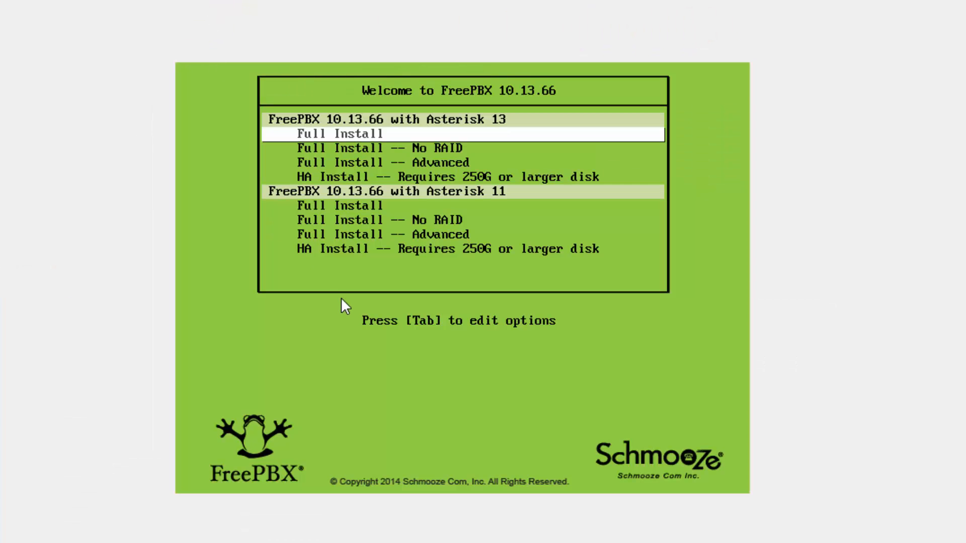
key(Down)
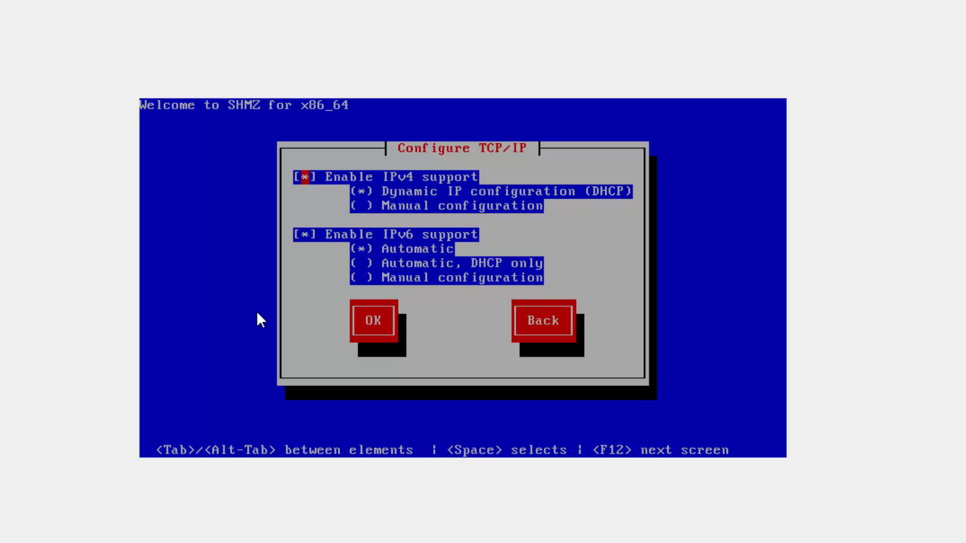
key(Tab)
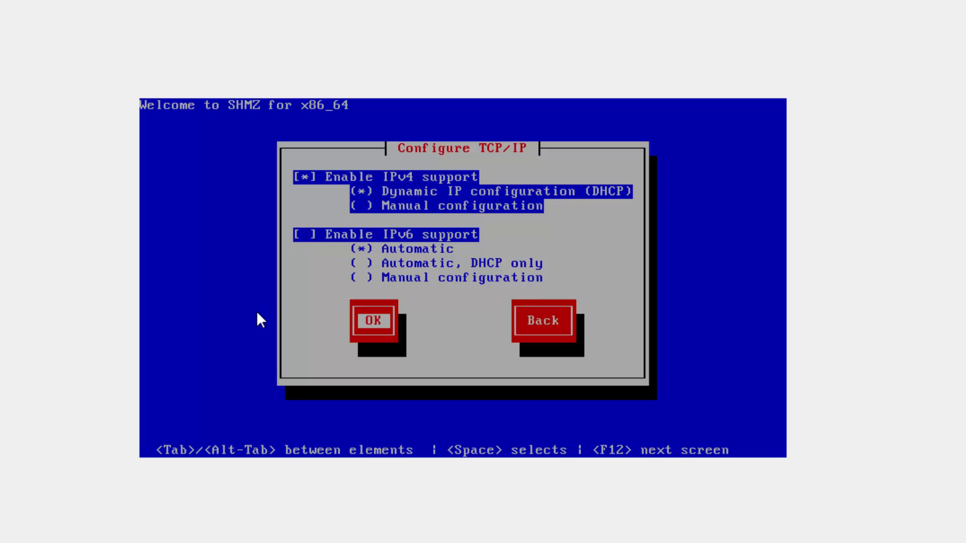
click(373, 320)
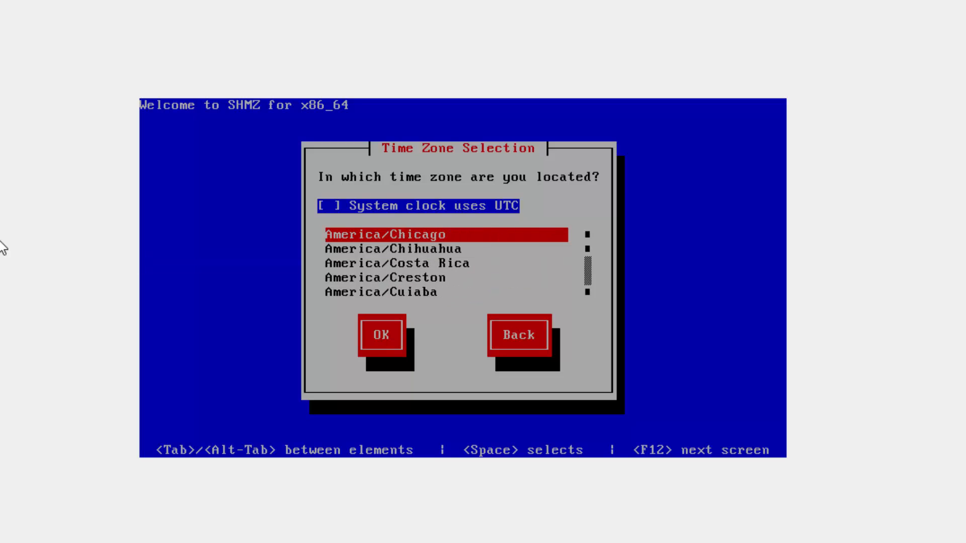
Accept the America/Chicago time zone and confirm the root password to let installation run.
click(381, 334)
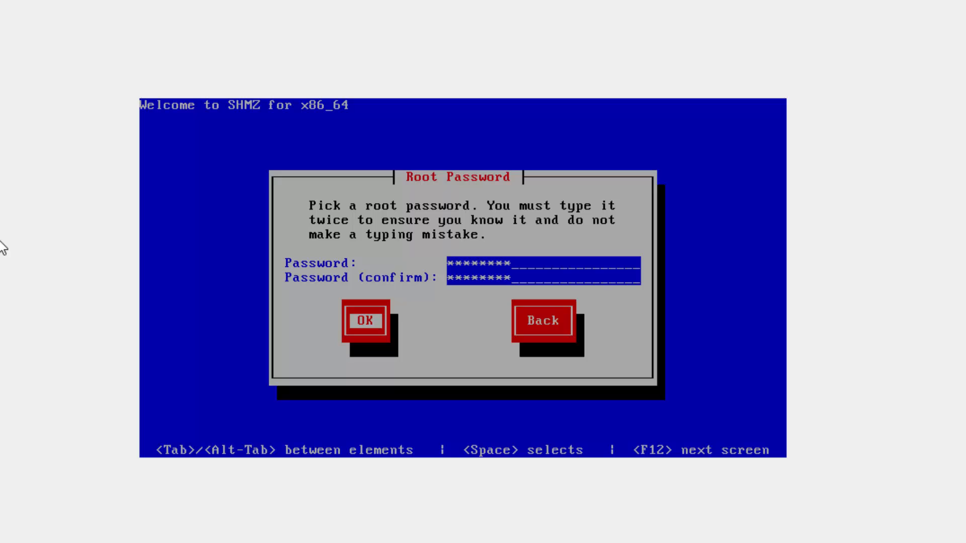
click(365, 320)
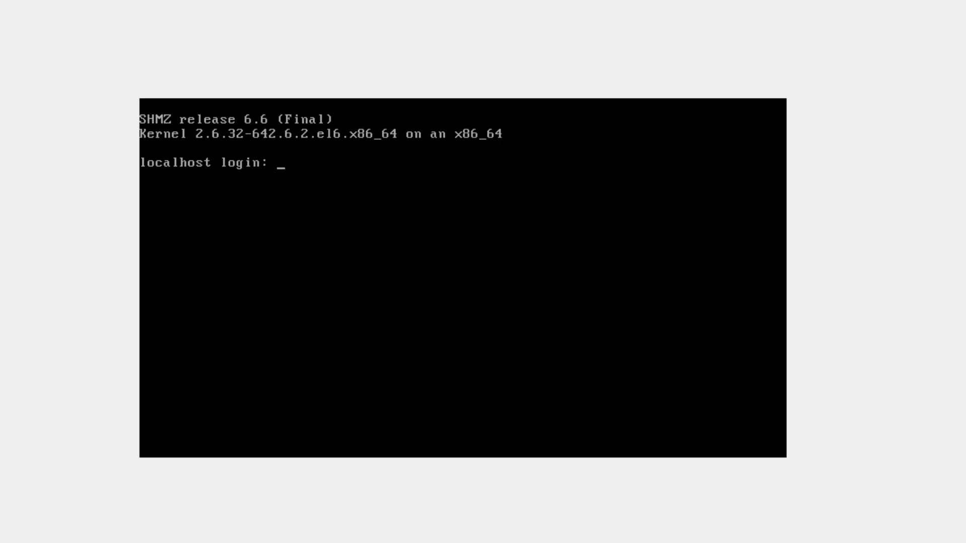
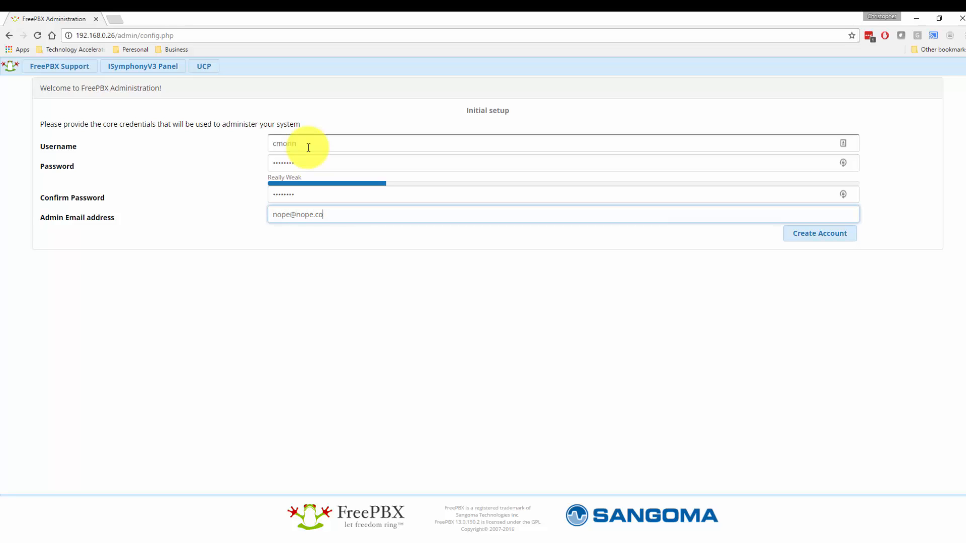
Log in as root and run ifconfig to find the address 192.168.0.26 for the web setup page.
click(820, 234)
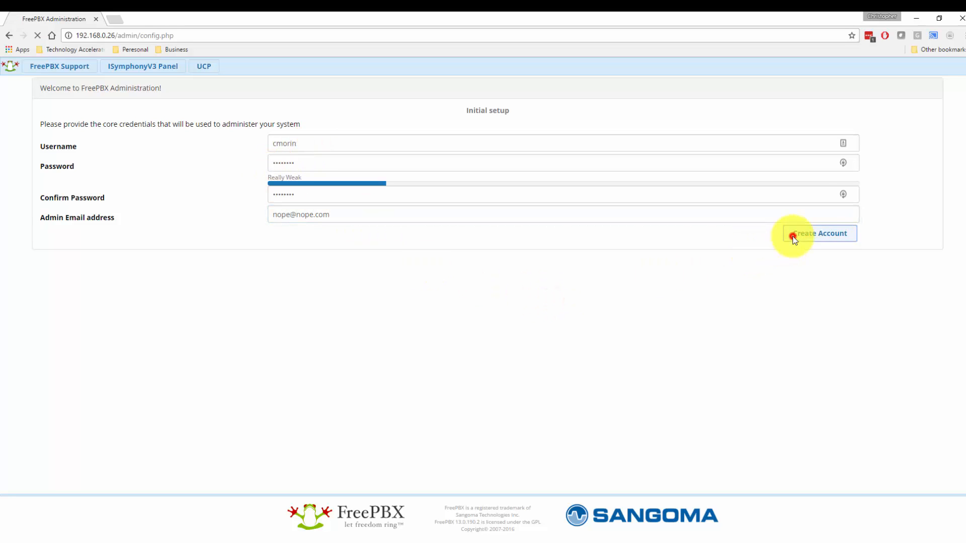
click(818, 232)
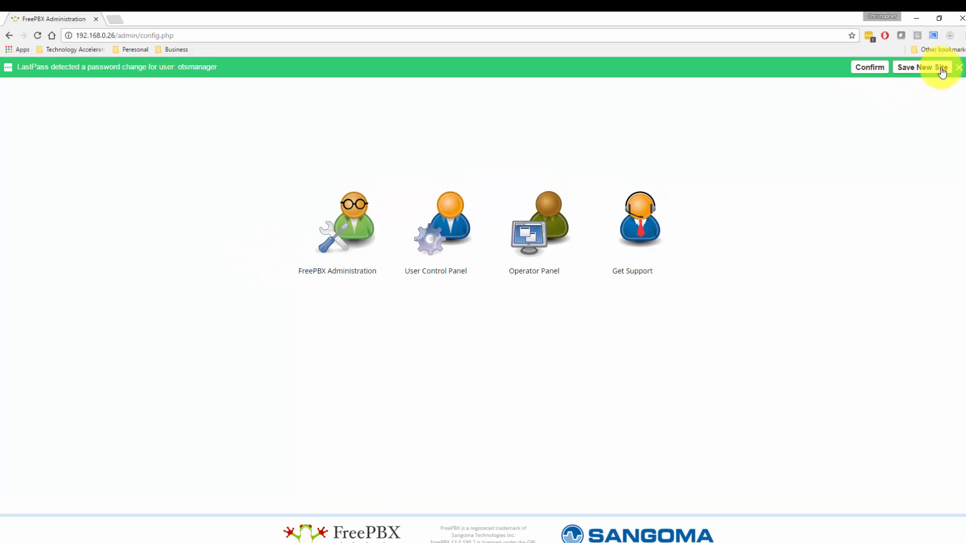
Dismiss the password-saving prompt and sign into FreePBX Administration with the admin credentials.
click(959, 67)
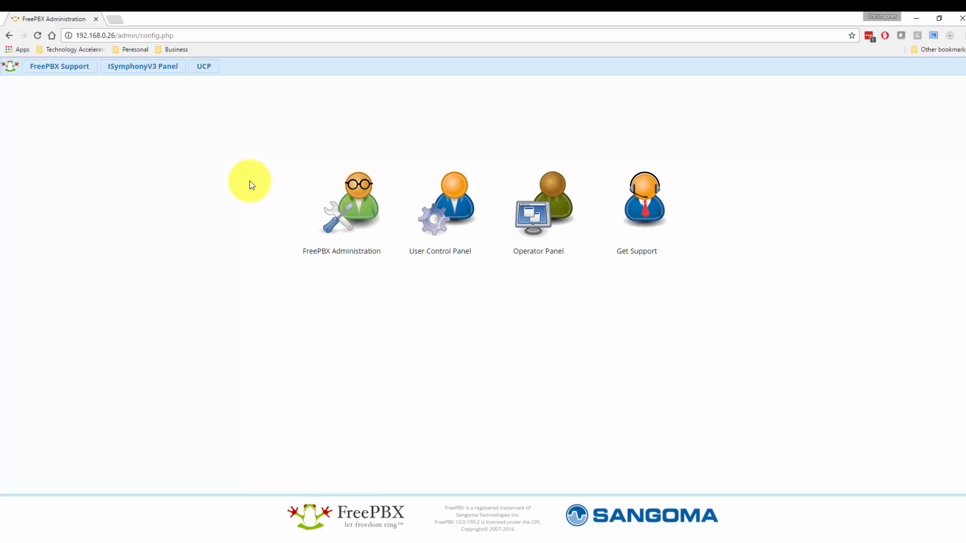
click(341, 203)
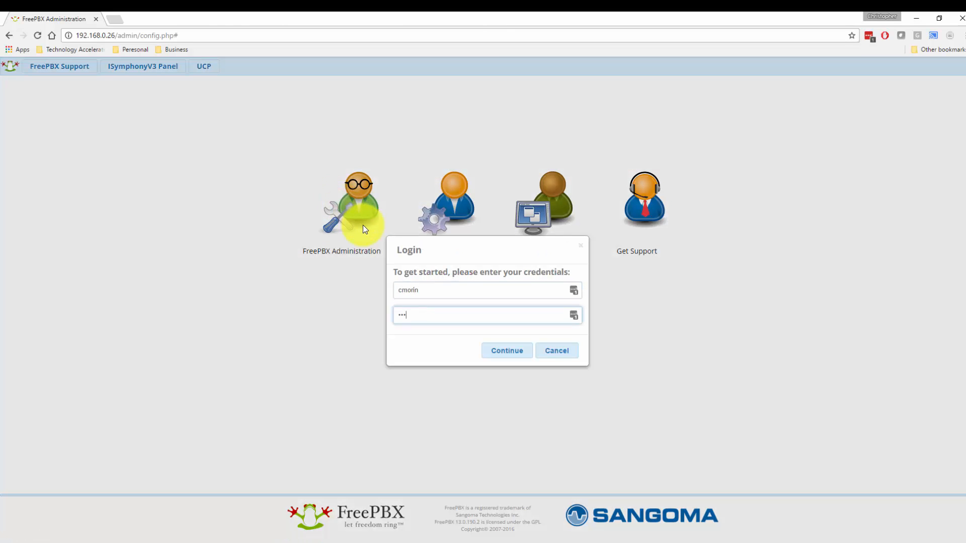
click(507, 350)
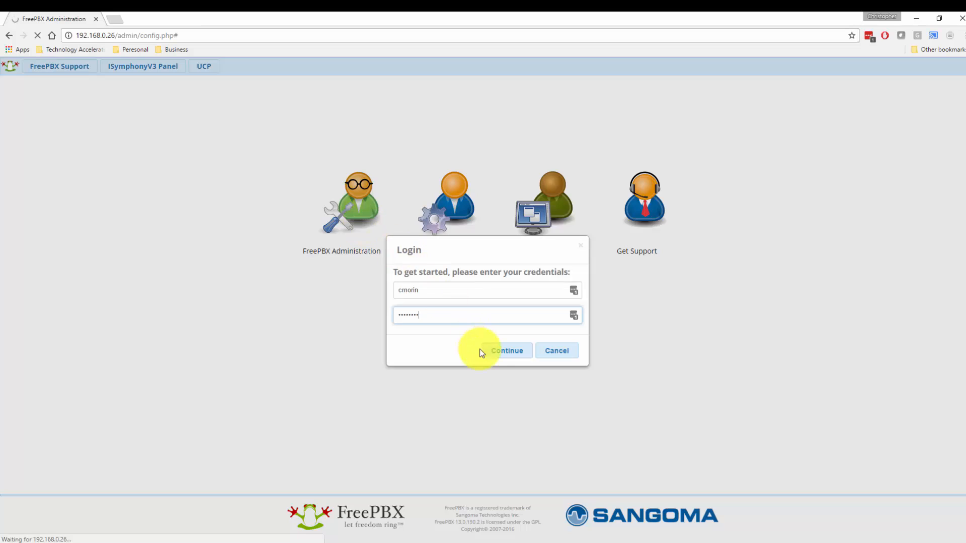
click(507, 350)
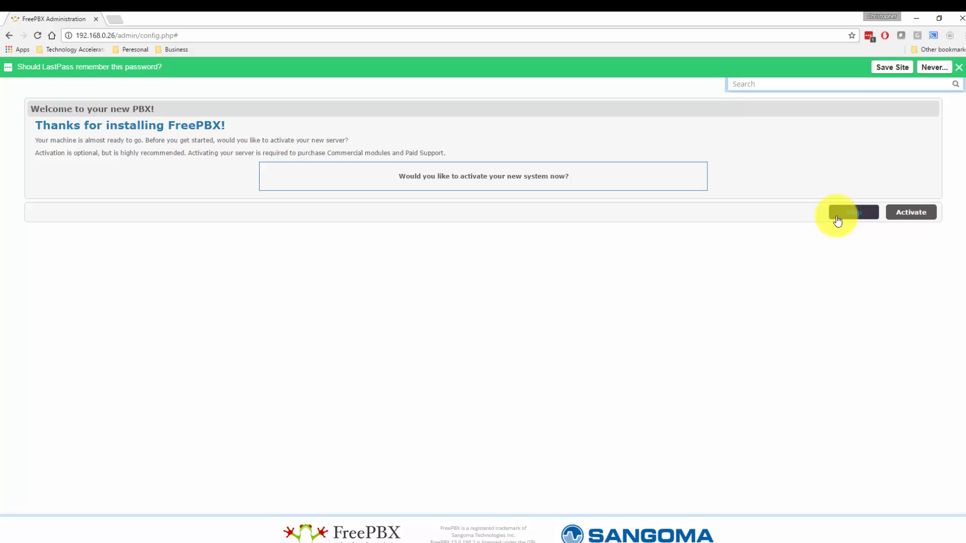
Skip activating the new system to reach the commercial modules offer.
click(853, 212)
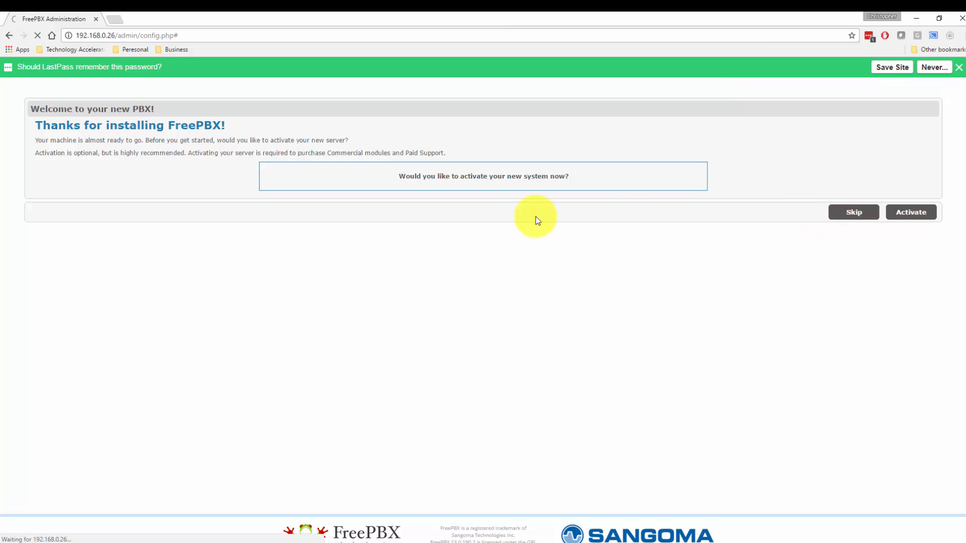
click(852, 212)
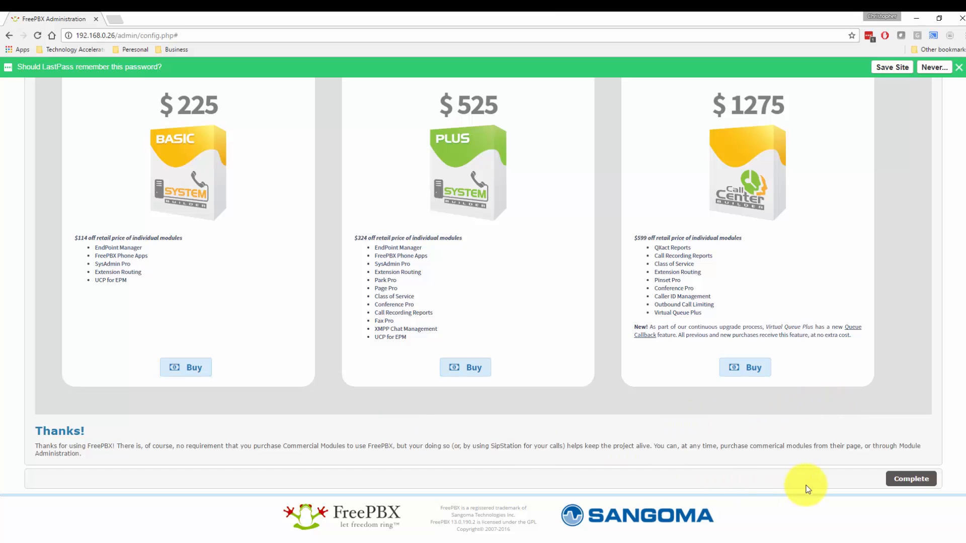
Complete the setup wizard and abort the Sangoma Smart Firewall setup to reach the dashboard.
click(911, 479)
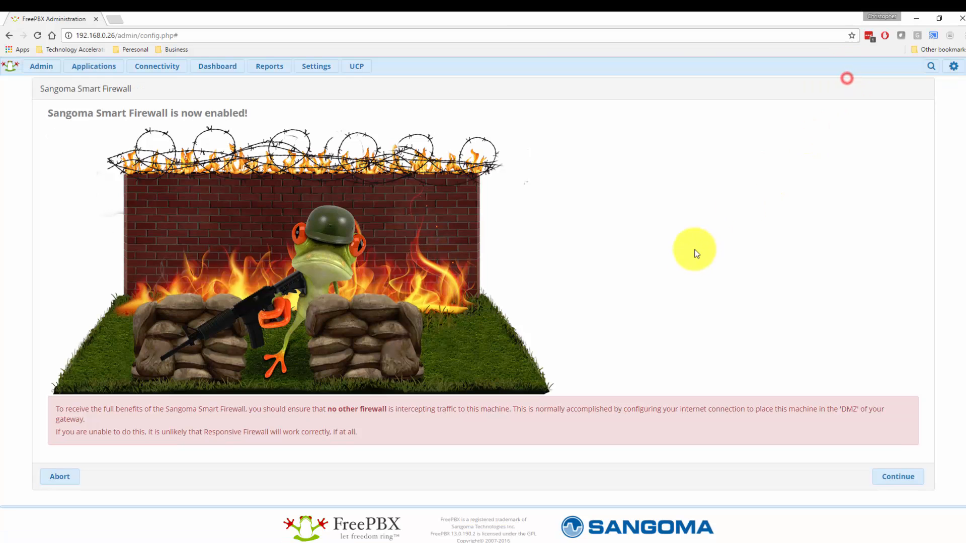
click(60, 476)
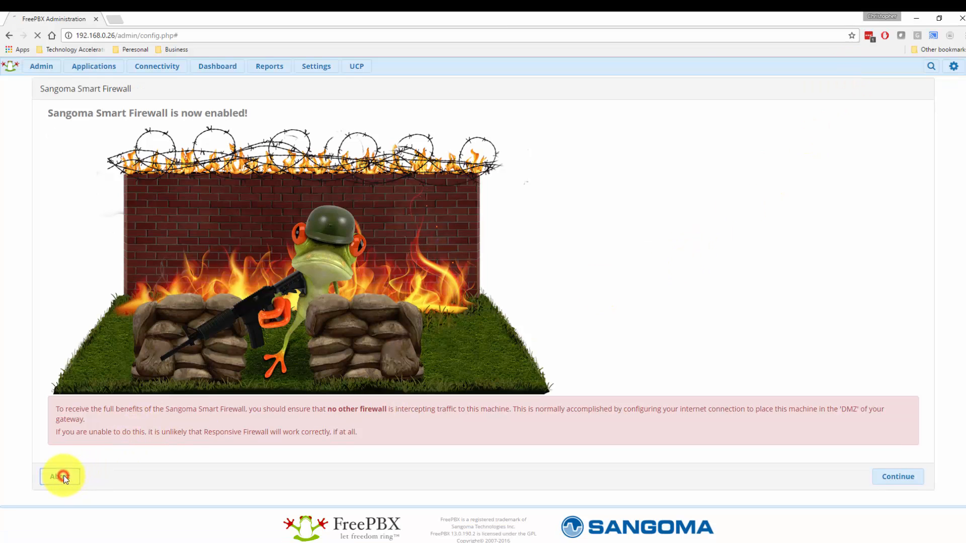
click(59, 476)
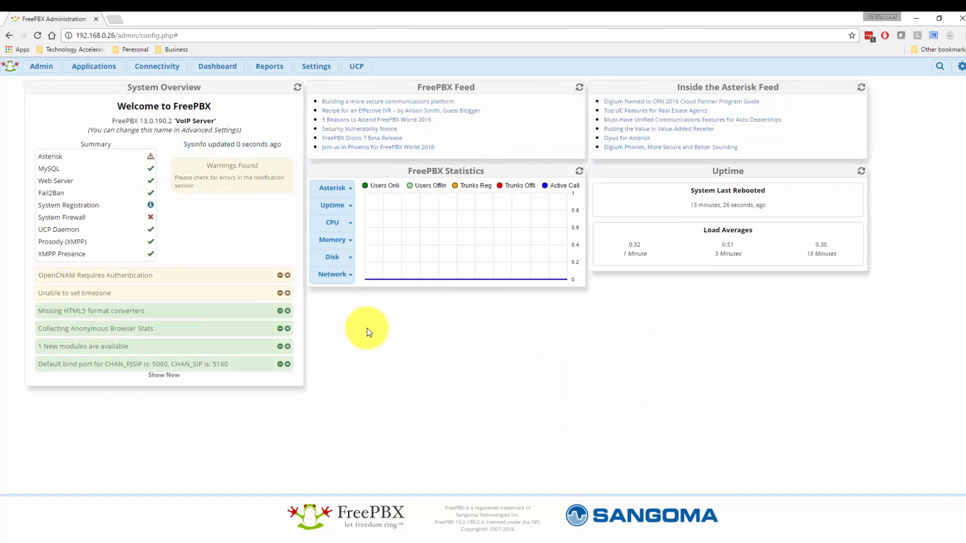
mouse_move(353, 308)
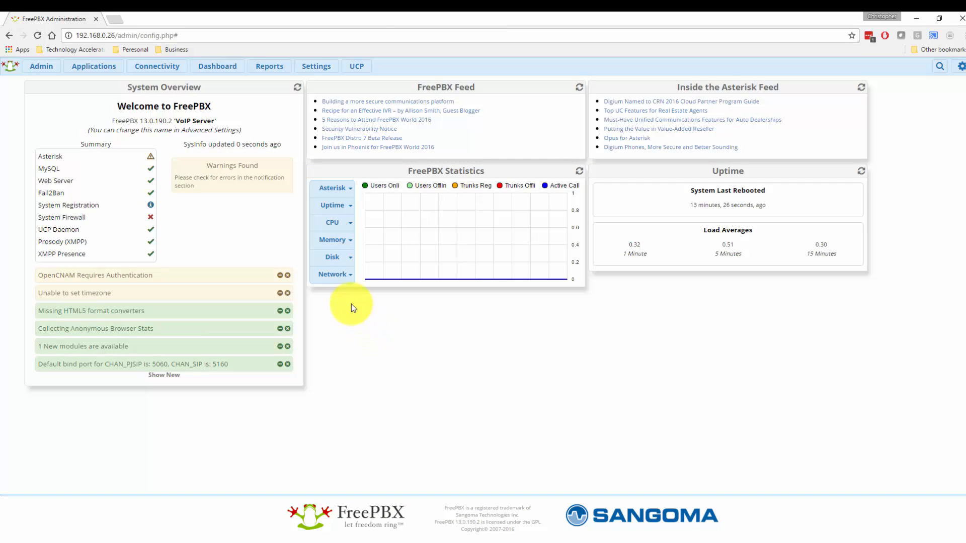